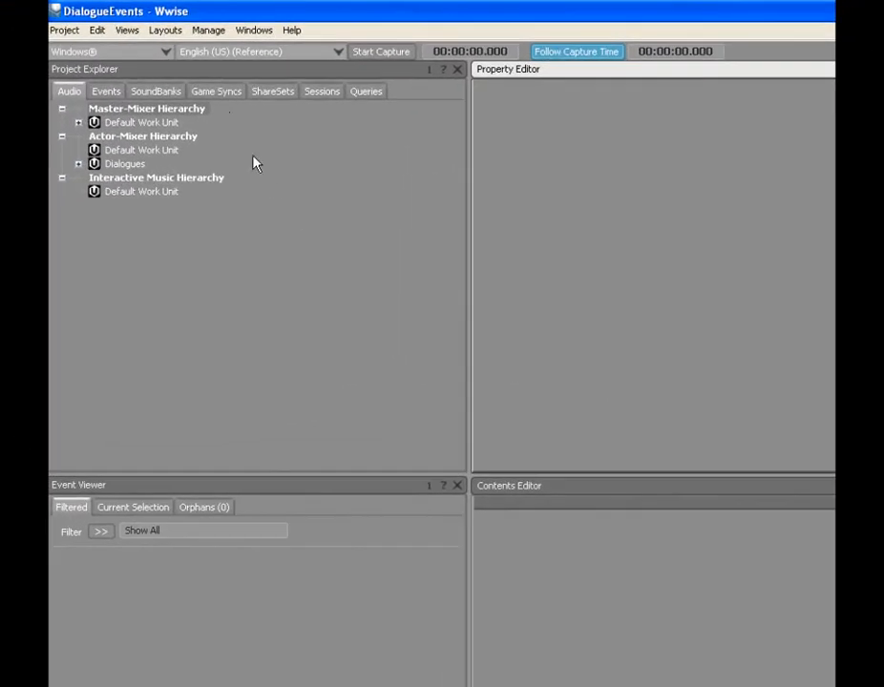
# Step: Show Game Syncs and expand the Unit and Objective arguments under Dialogue
pyautogui.click(216, 90)
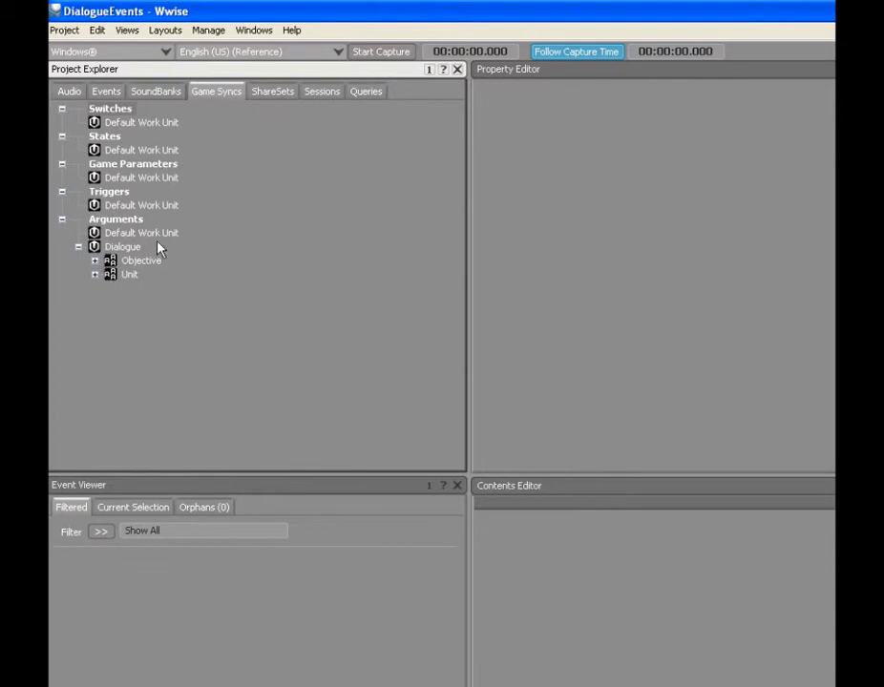
pyautogui.moveTo(154, 243)
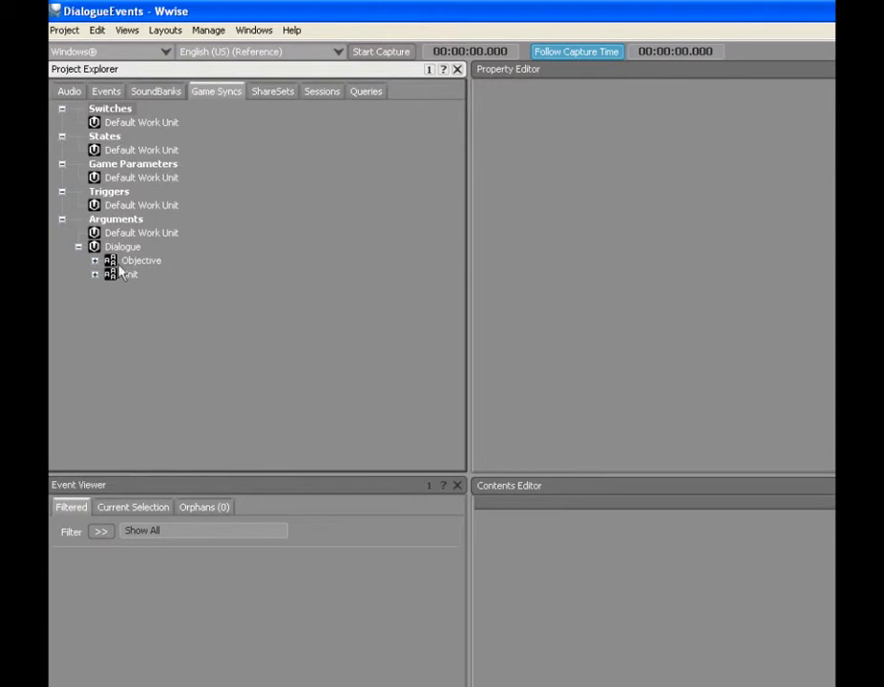
pyautogui.click(95, 275)
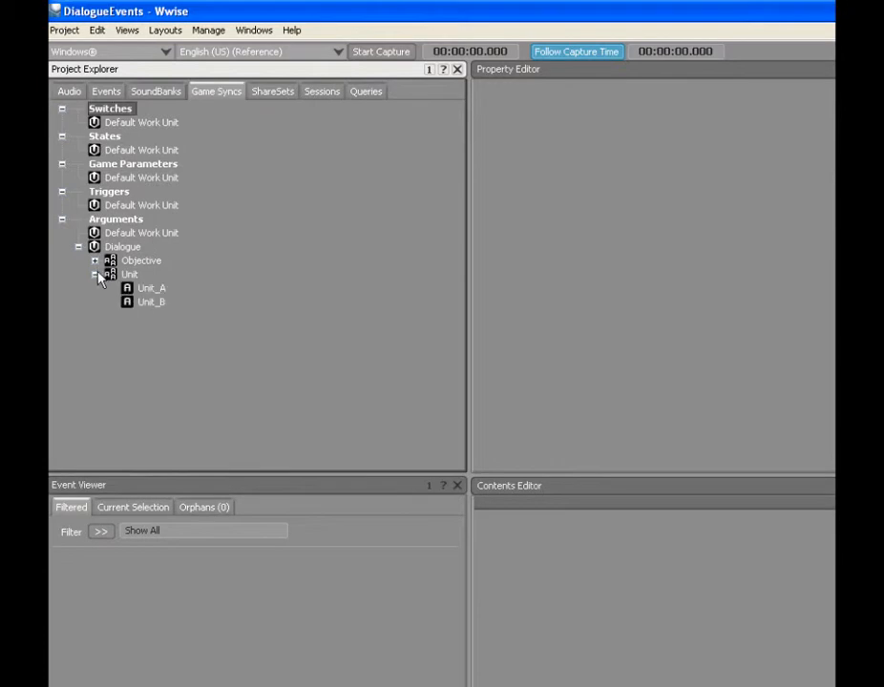
pyautogui.click(95, 260)
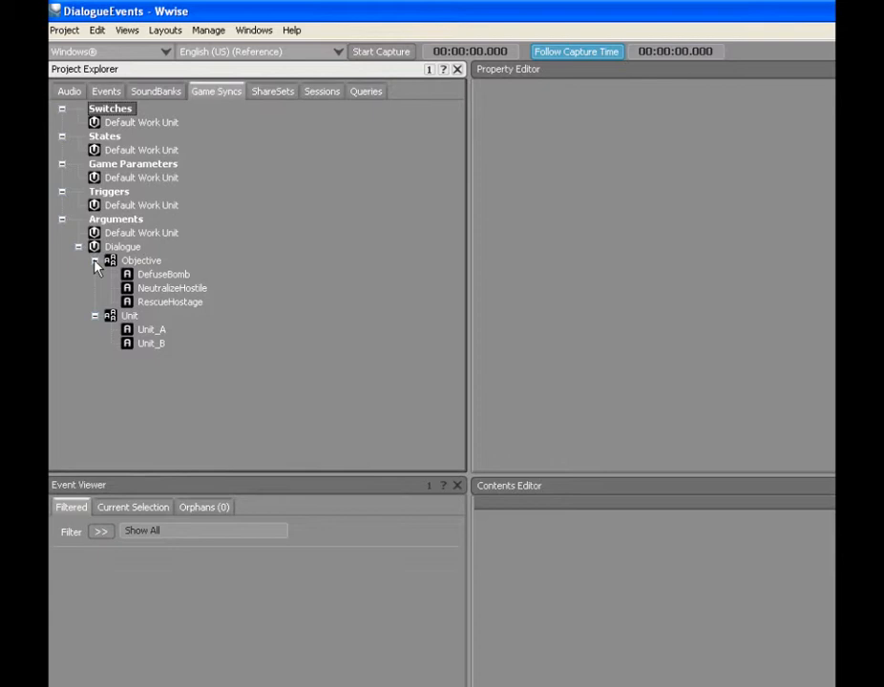
pyautogui.moveTo(127, 255)
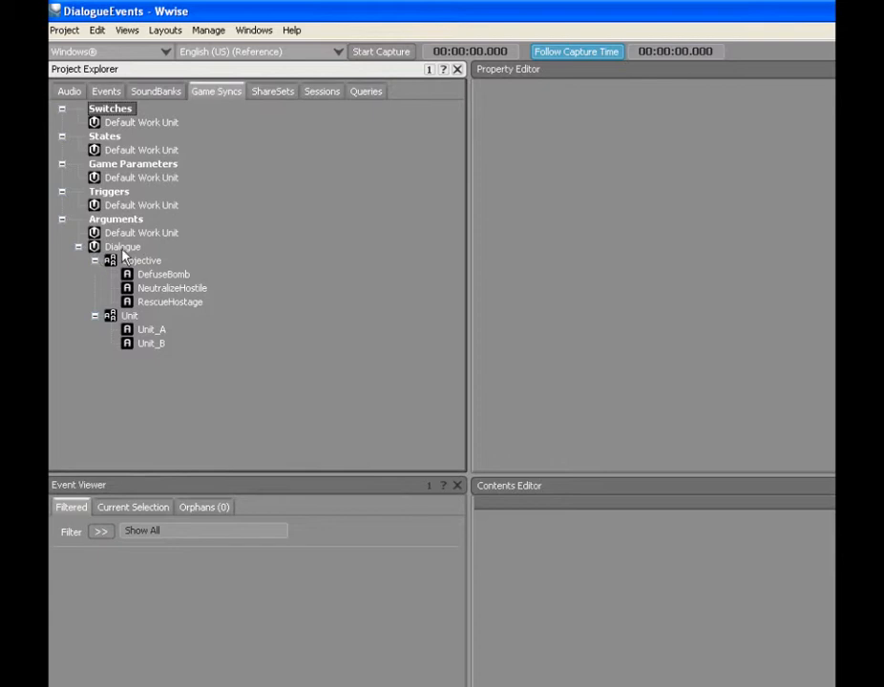
# Step: Create the ObjectiveStatus argument under Dialogue with values Completed and Failed
pyautogui.rightClick(123, 246)
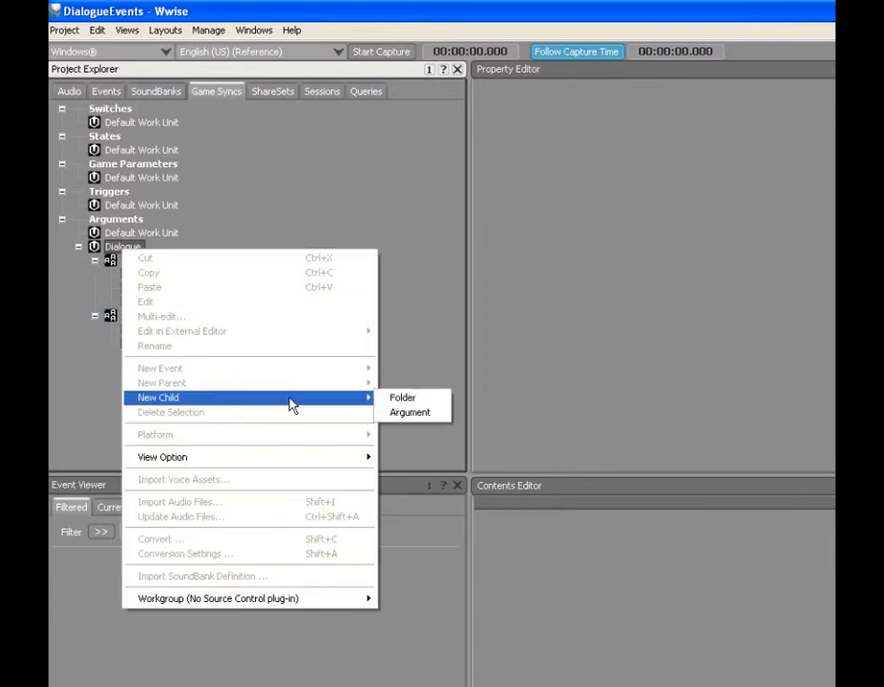
pyautogui.click(410, 411)
pyautogui.write('ObjectiveStatus')
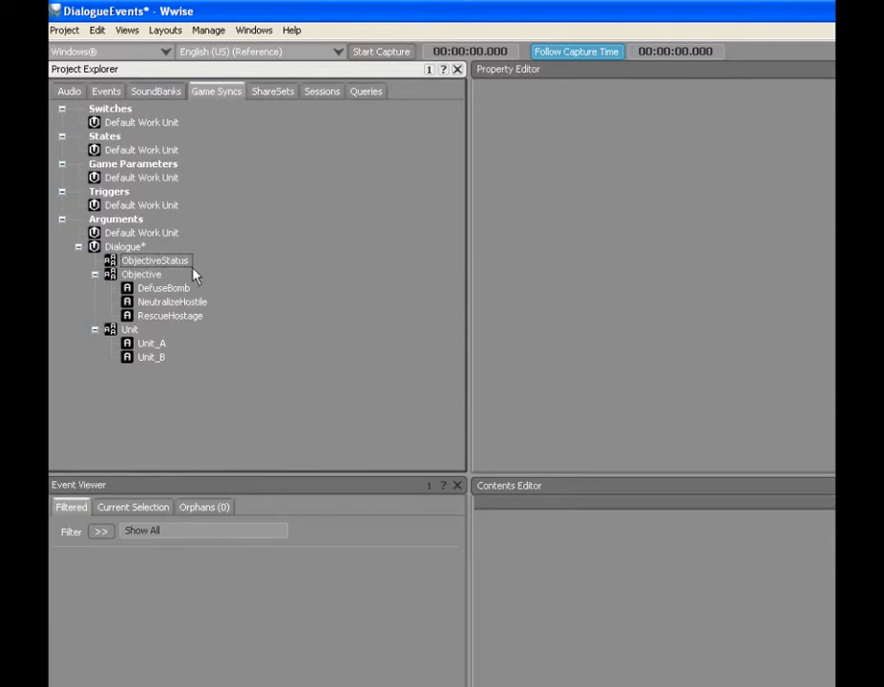
pyautogui.rightClick(155, 259)
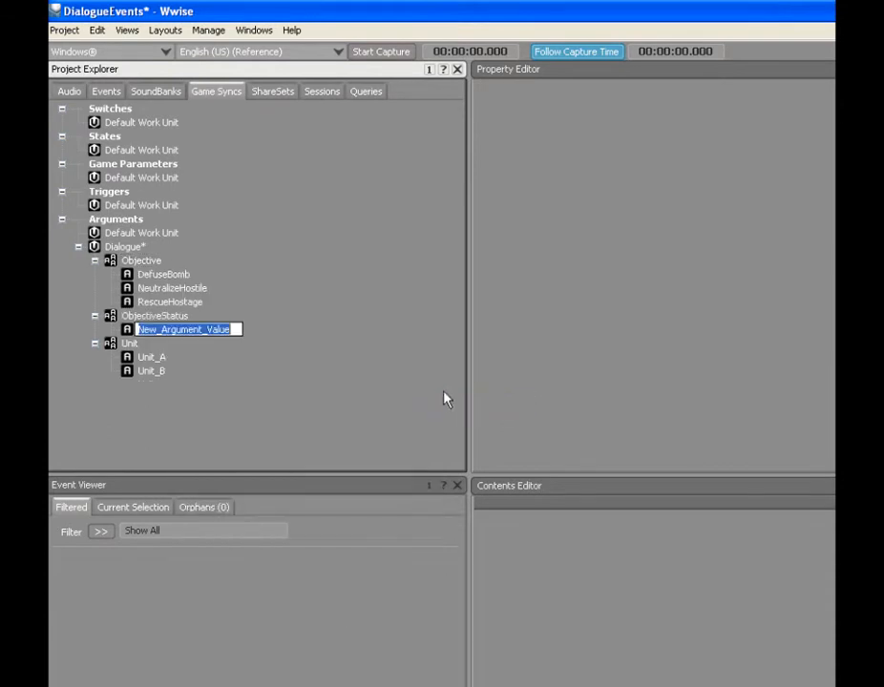
pyautogui.write('Completed')
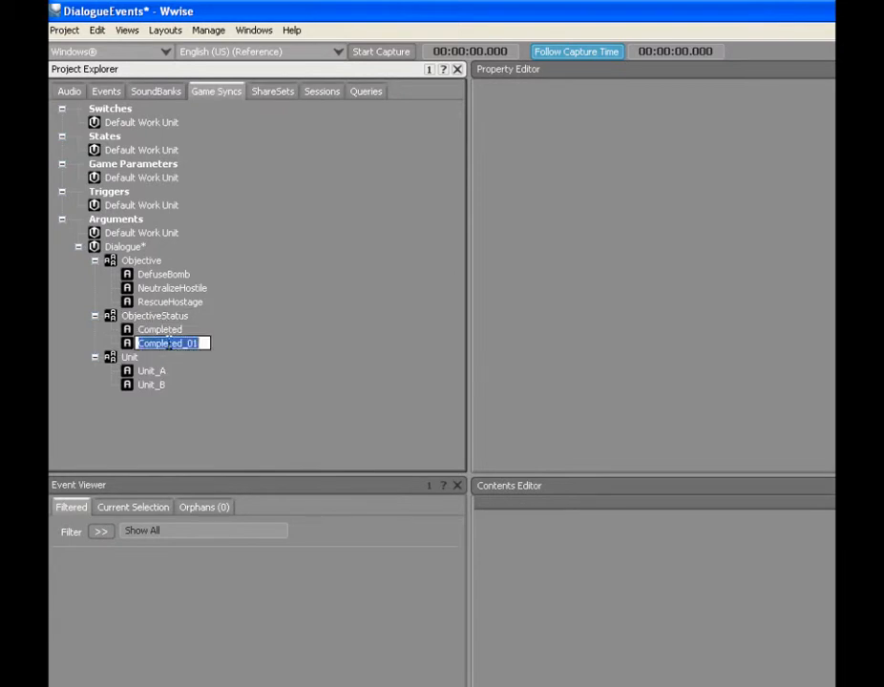
pyautogui.write('Failed')
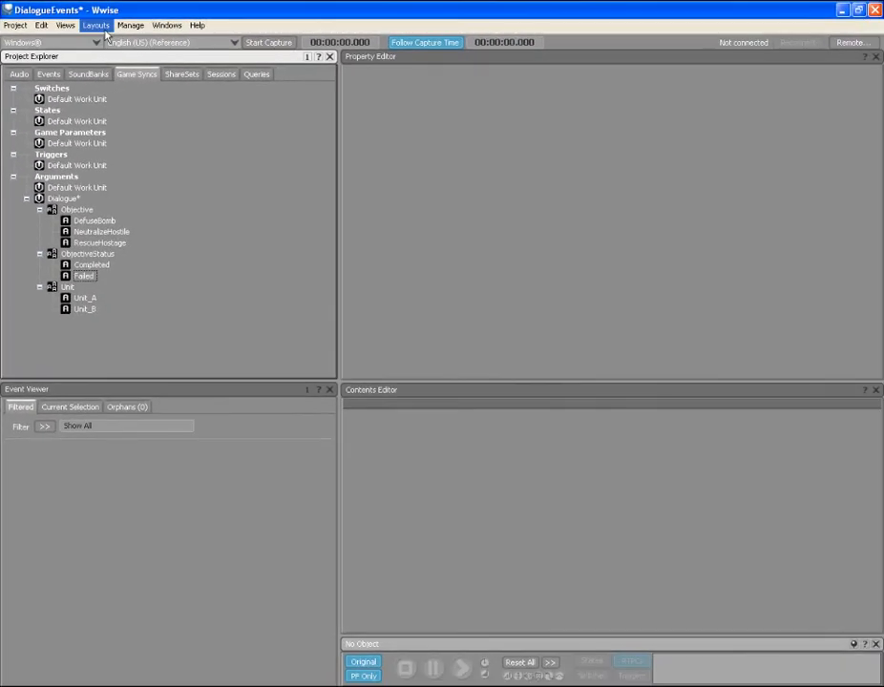
# Step: Switch to the Dynamic Dialogue layout and create the Objective_Status dialogue event
pyautogui.click(96, 25)
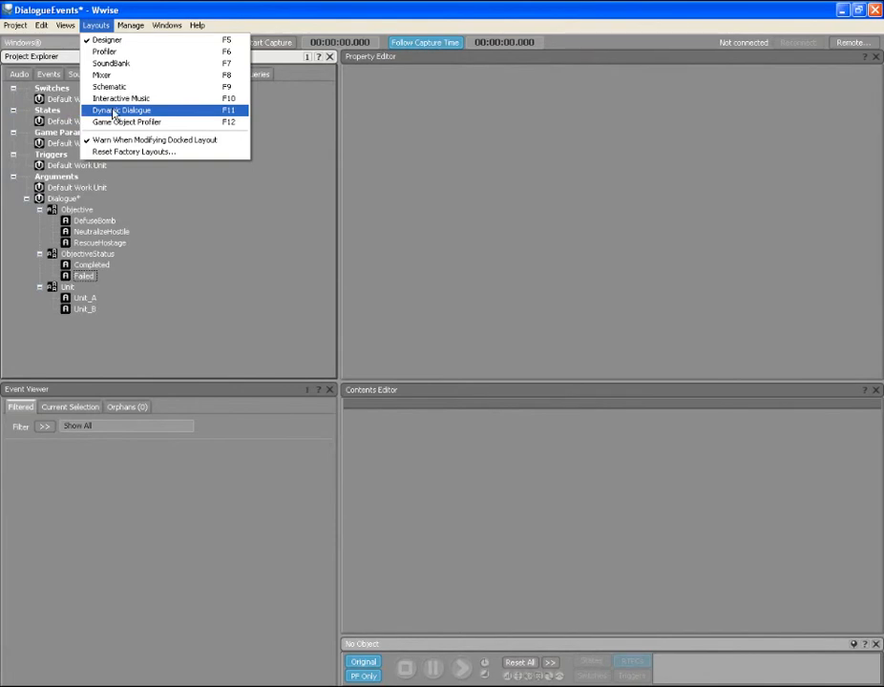
pyautogui.click(122, 109)
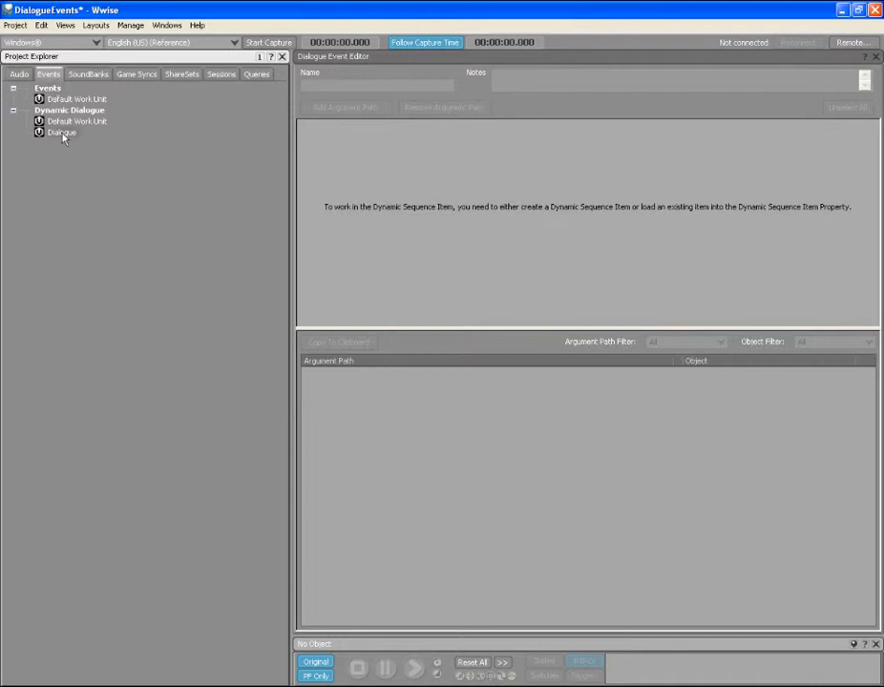
pyautogui.rightClick(61, 131)
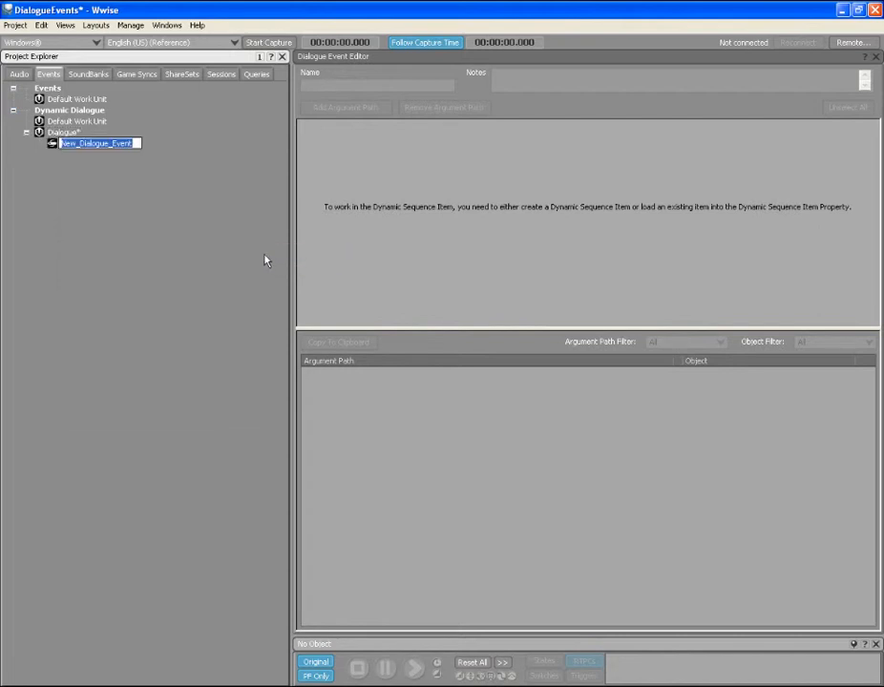
pyautogui.write('Objective_Status')
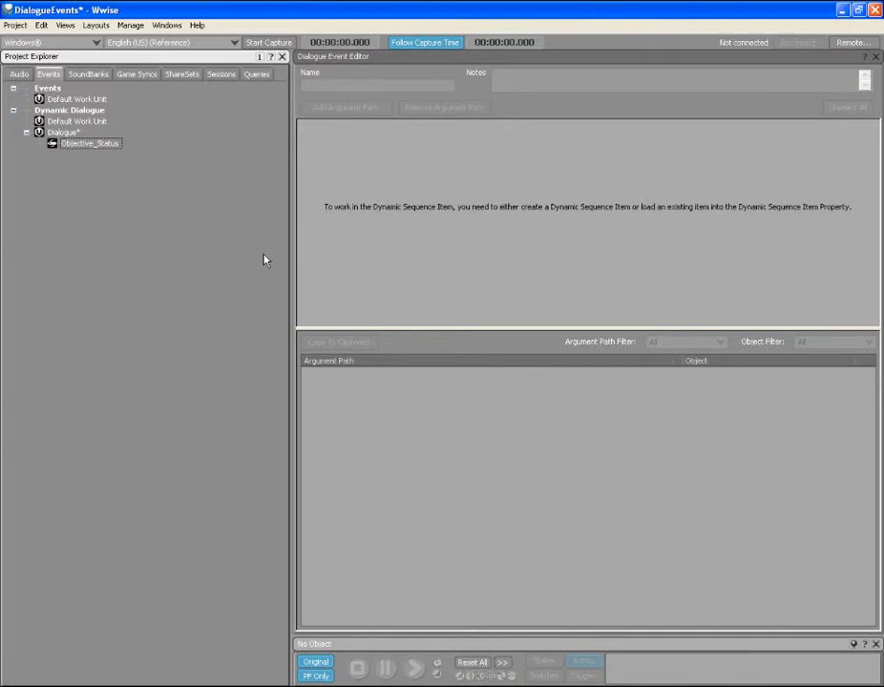
pyautogui.click(90, 143)
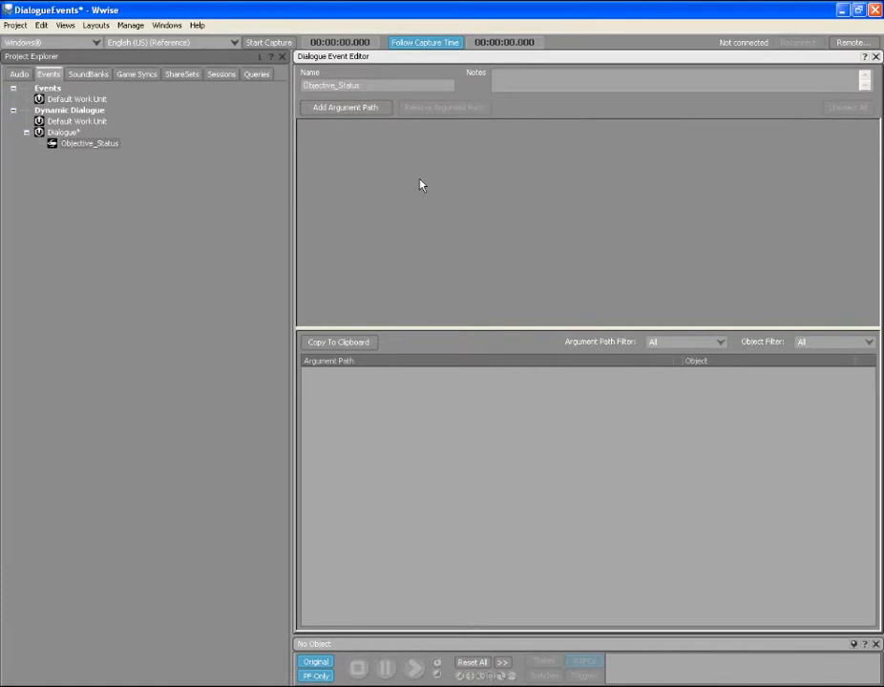
pyautogui.moveTo(136, 78)
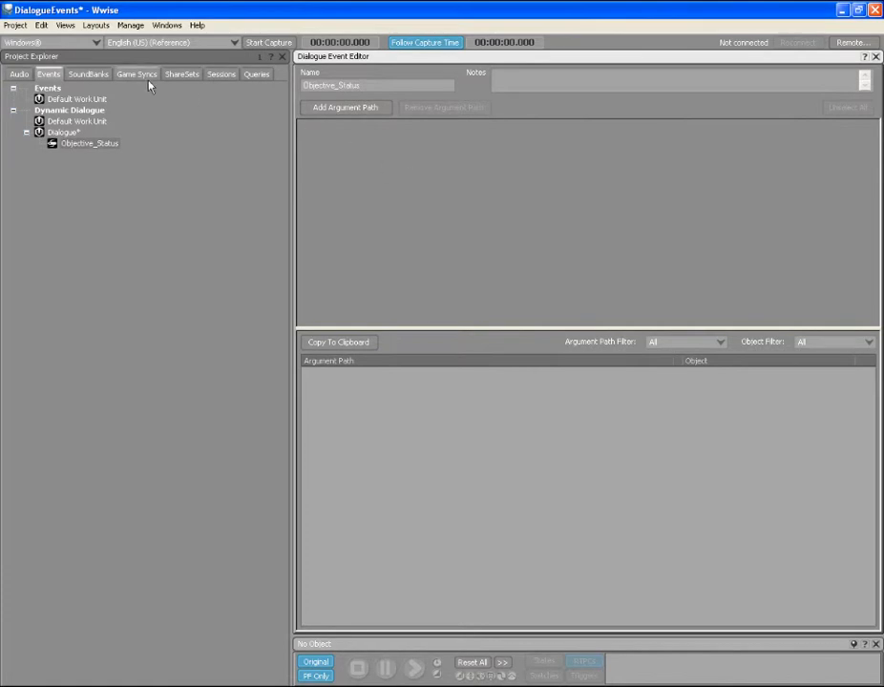
# Step: Add Unit, Objective and ObjectiveStatus as the event's arguments from Game Syncs
pyautogui.click(136, 73)
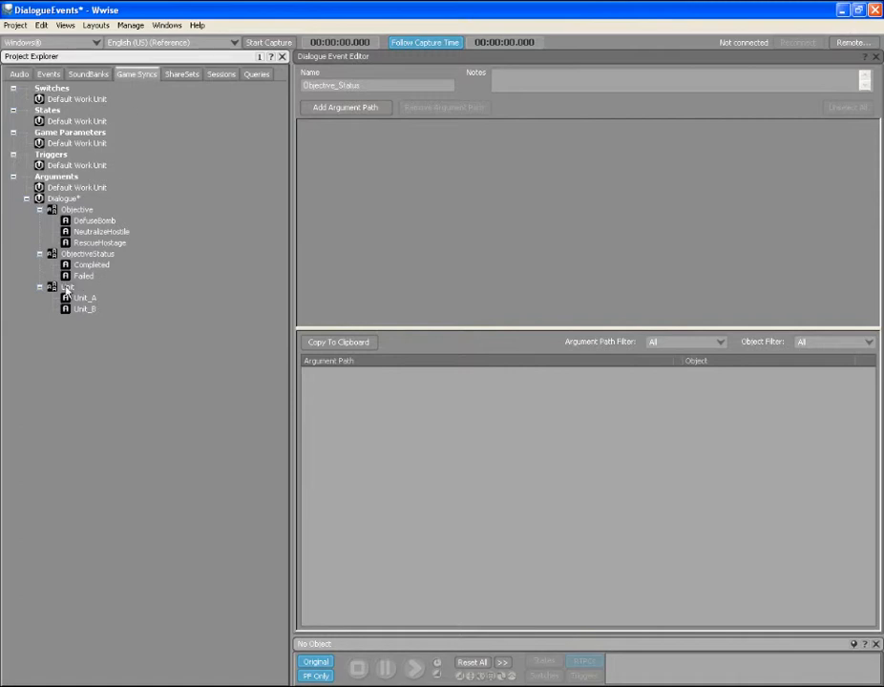
pyautogui.click(344, 107)
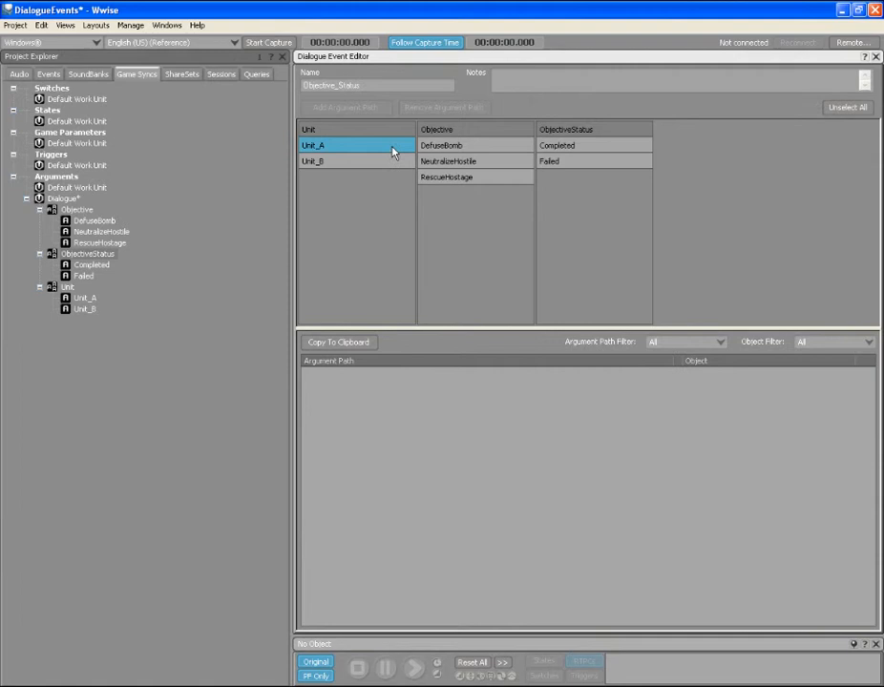
# Step: Add the argument path Unit_A.DefuseBomb.Completed
pyautogui.click(441, 145)
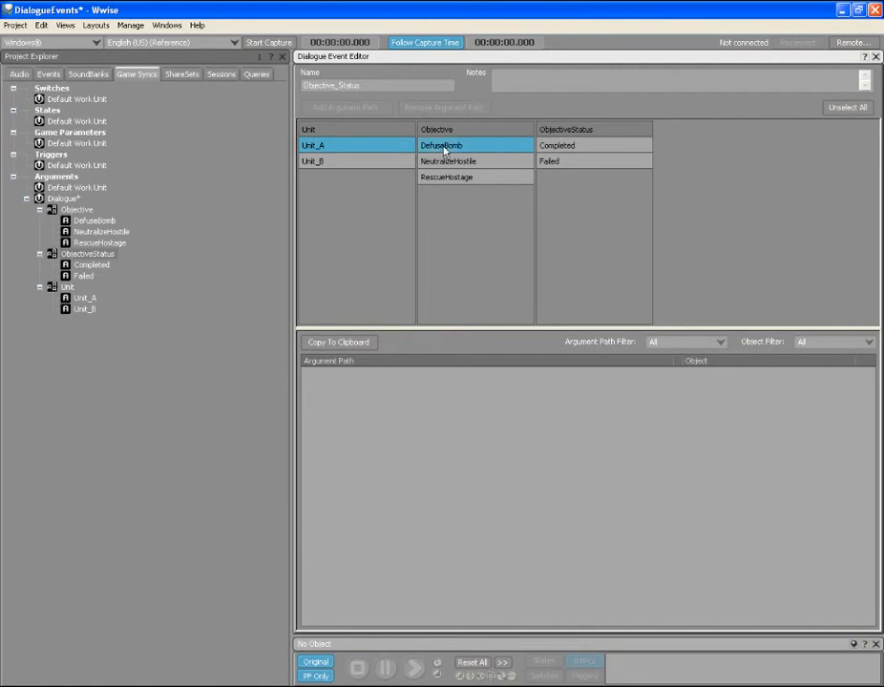
pyautogui.click(557, 145)
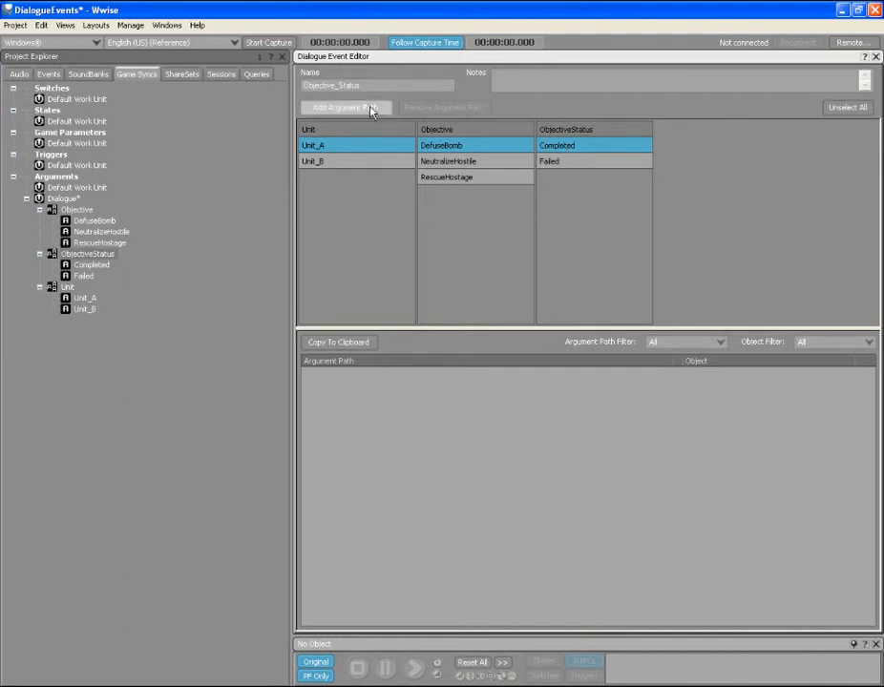
pyautogui.click(344, 107)
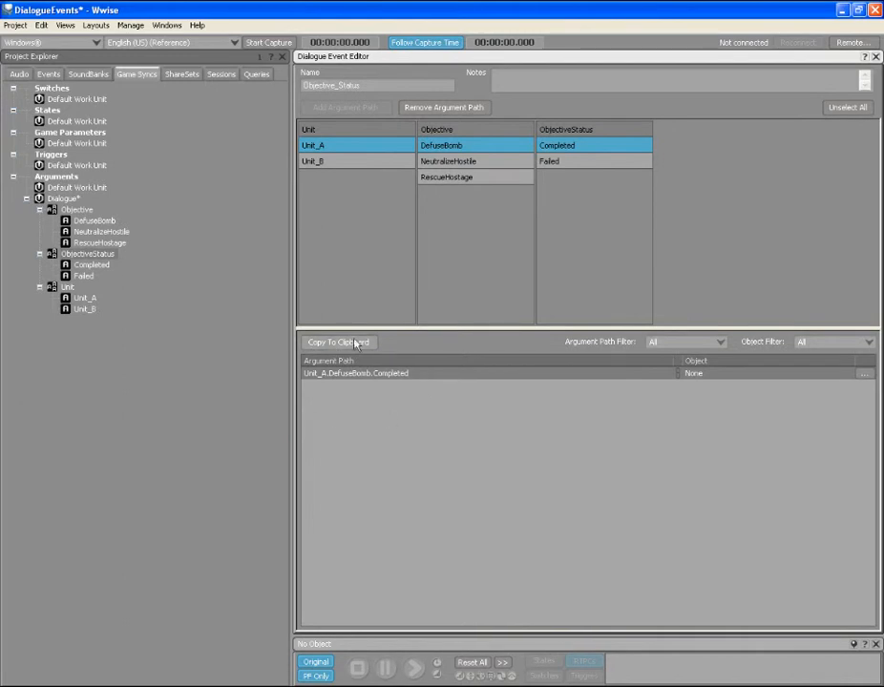
pyautogui.moveTo(361, 422)
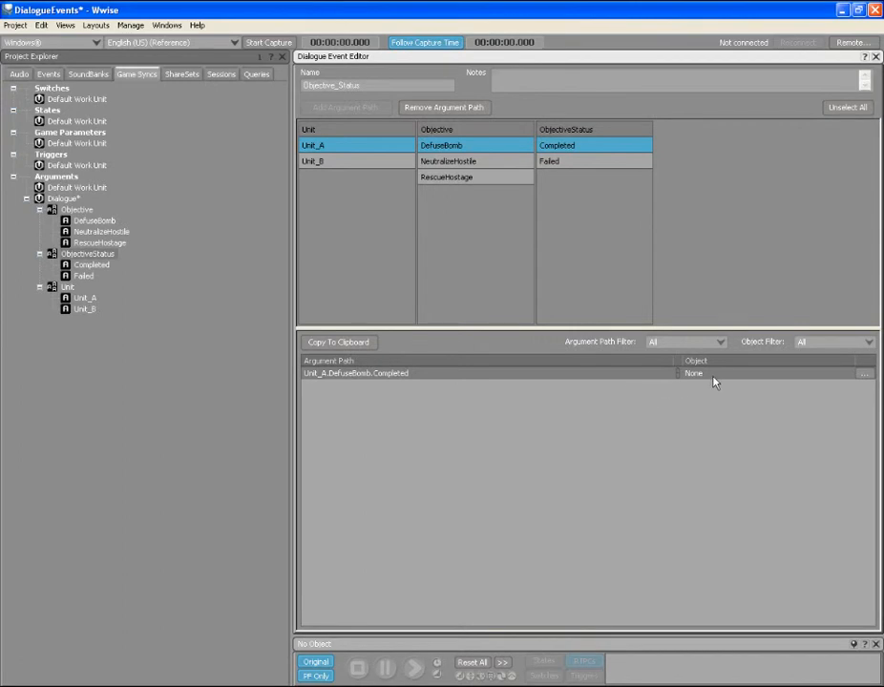
# Step: Browse the Dialogues work unit and assign UNA-DB-CP_01 to Unit_A.DefuseBomb.Completed
pyautogui.click(864, 373)
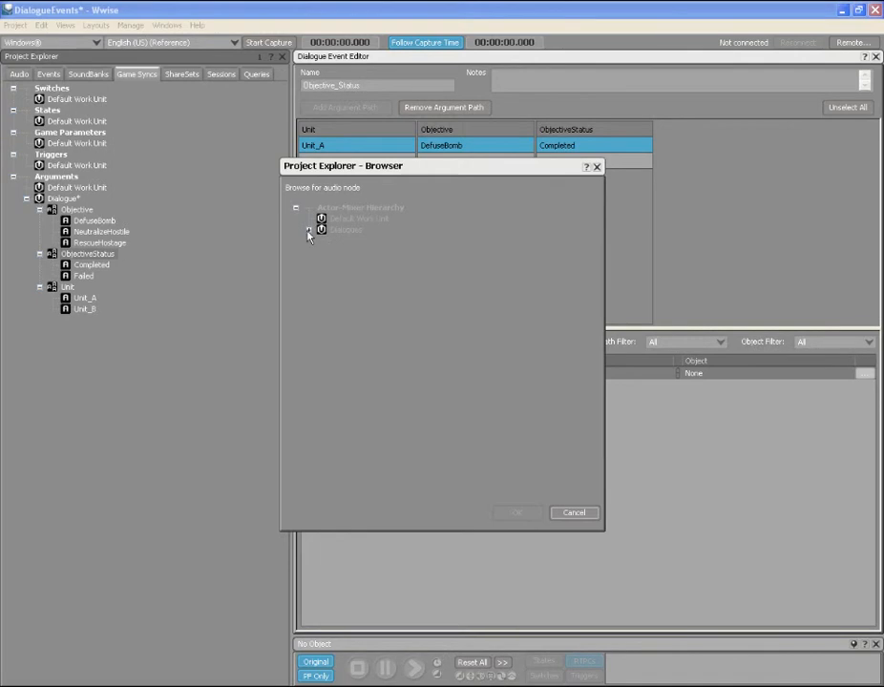
pyautogui.click(321, 229)
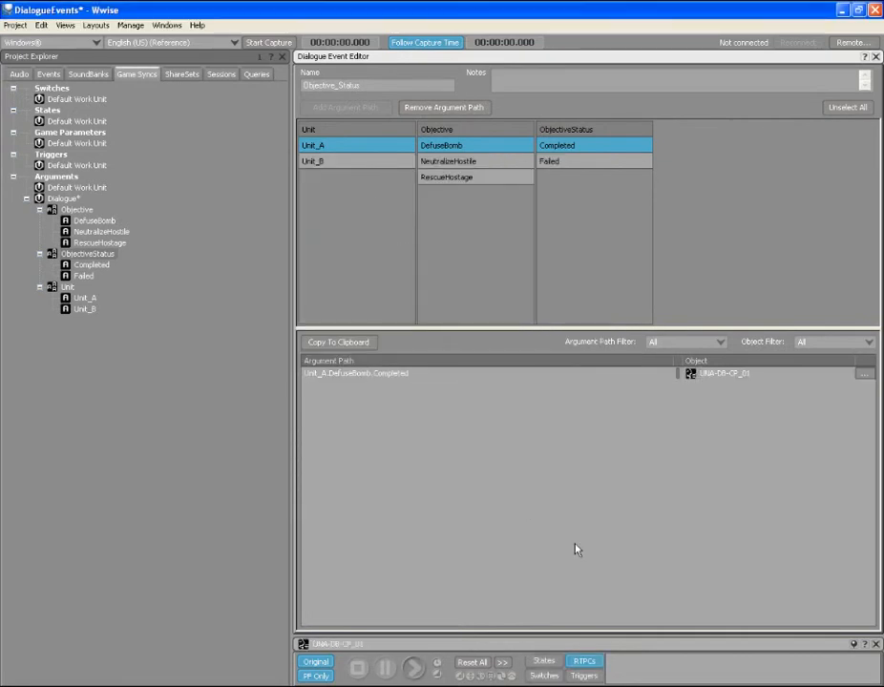
pyautogui.moveTo(467, 420)
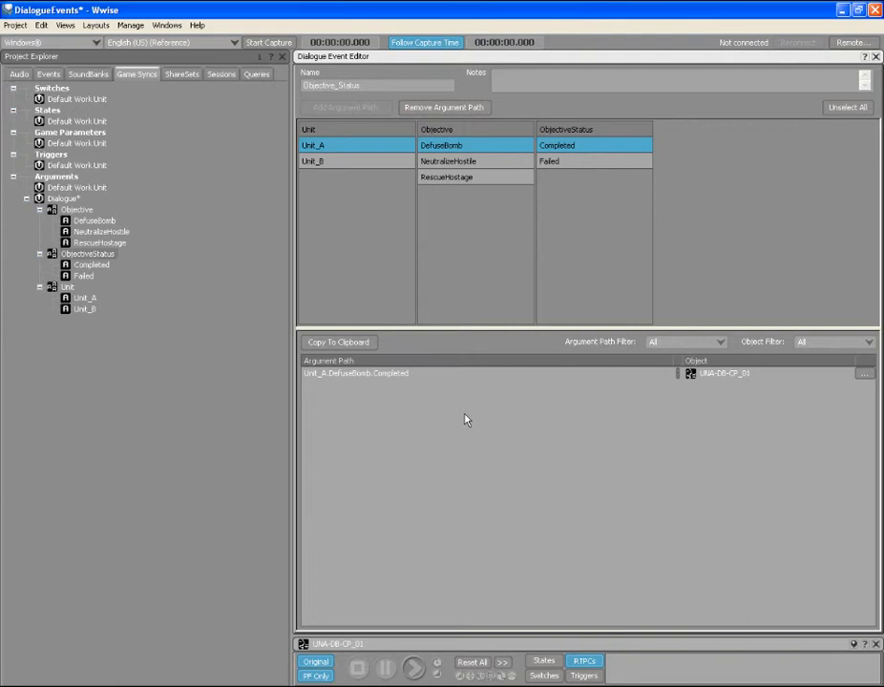
pyautogui.moveTo(443, 379)
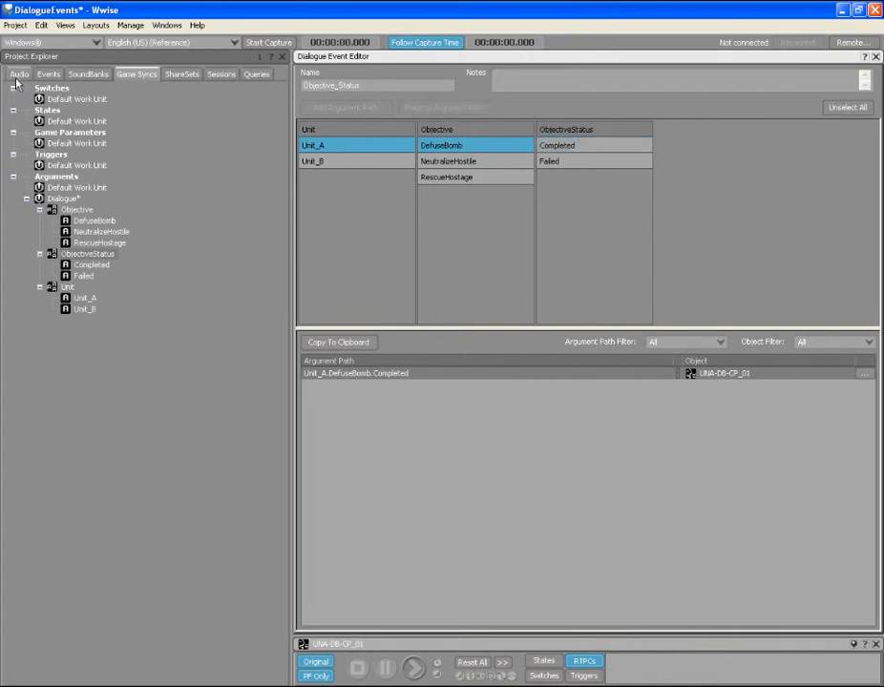
# Step: Add the Unit_A.DefuseBomb.Failed path and map it to UNA-DB-FL_01
pyautogui.click(19, 73)
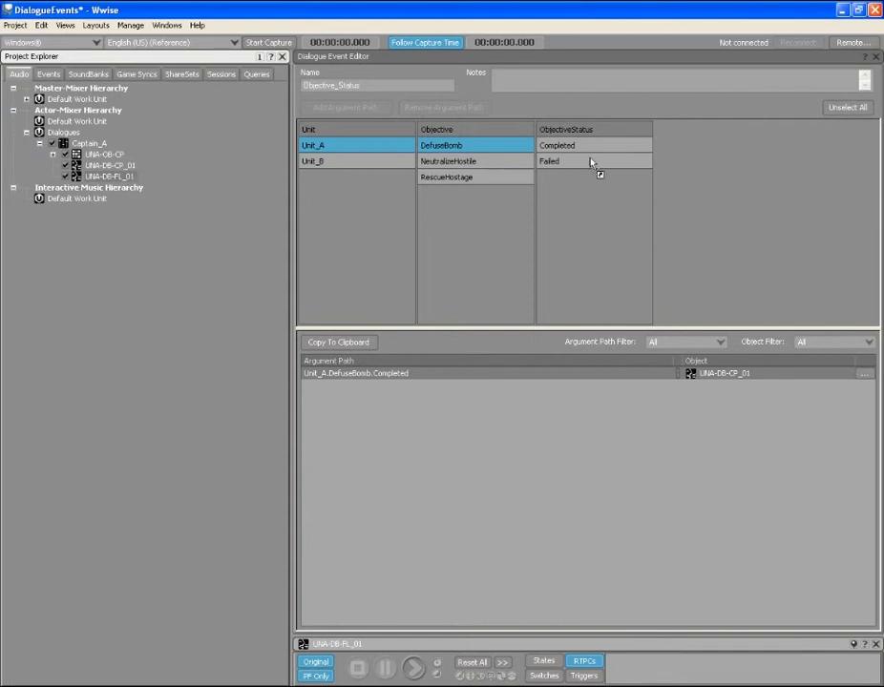
pyautogui.click(592, 161)
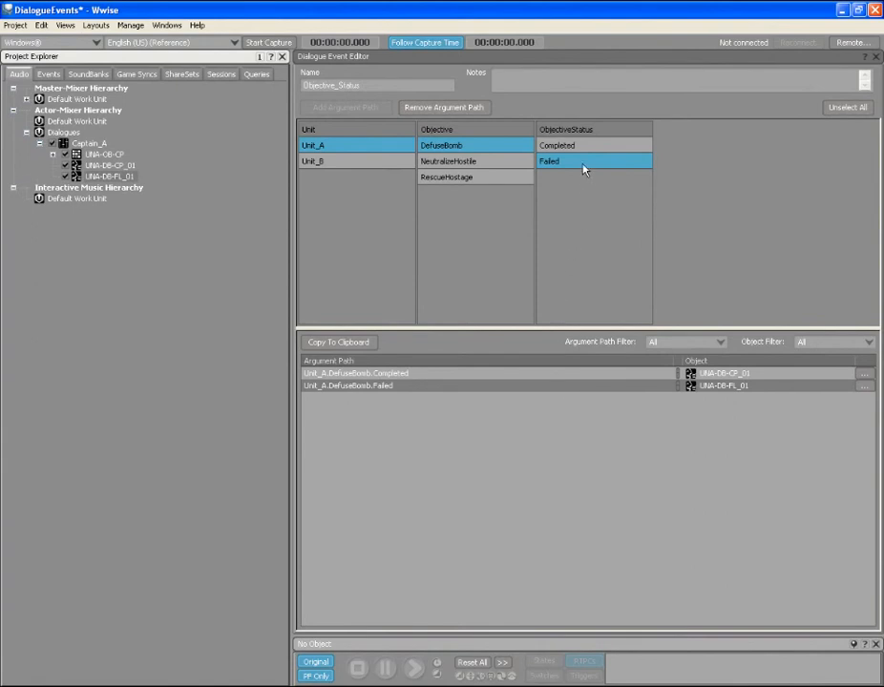
# Step: Add the wildcard path Unit_A.*.Completed and select the UNA-DB-CP voice object
pyautogui.click(556, 145)
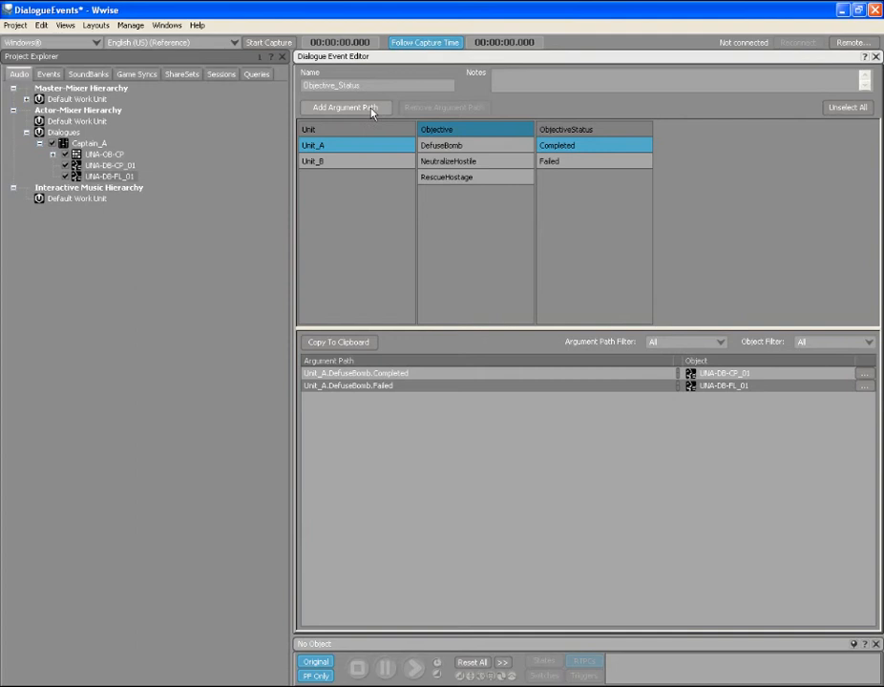
pyautogui.click(345, 107)
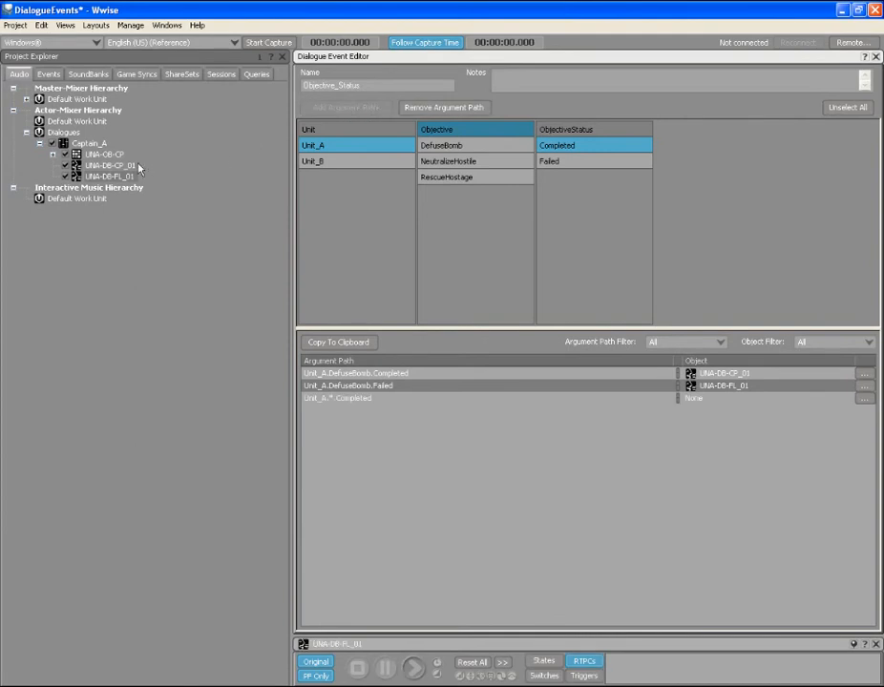
pyautogui.click(103, 154)
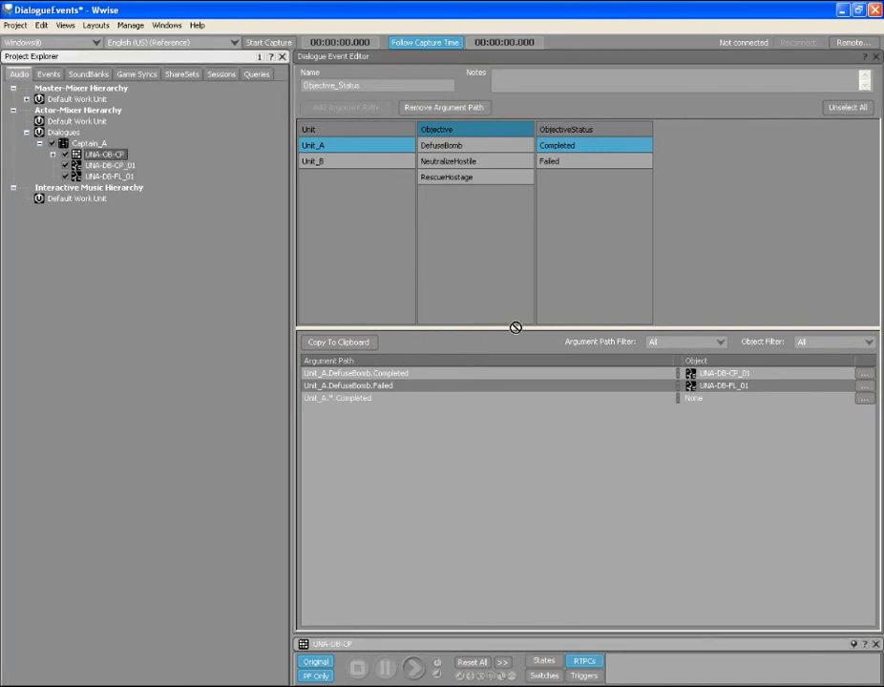